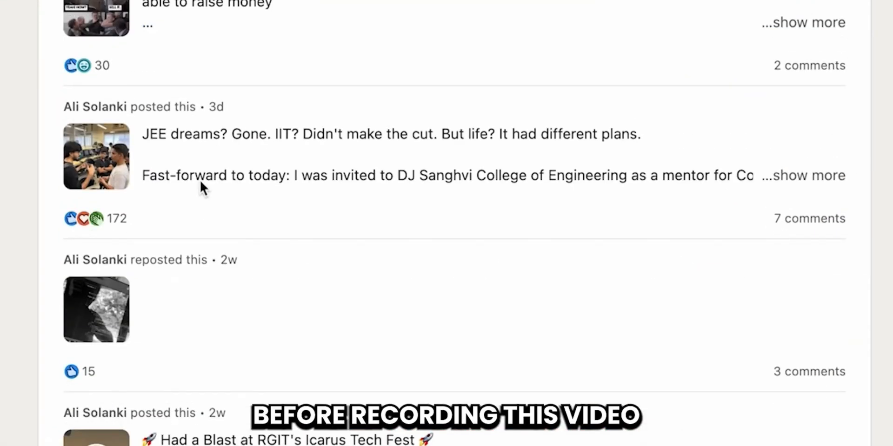
# From the Social Media Toolbox, reach the LinkedIn Question Asking Prompt on the Content Ideas page.
pyautogui.scroll(-3)
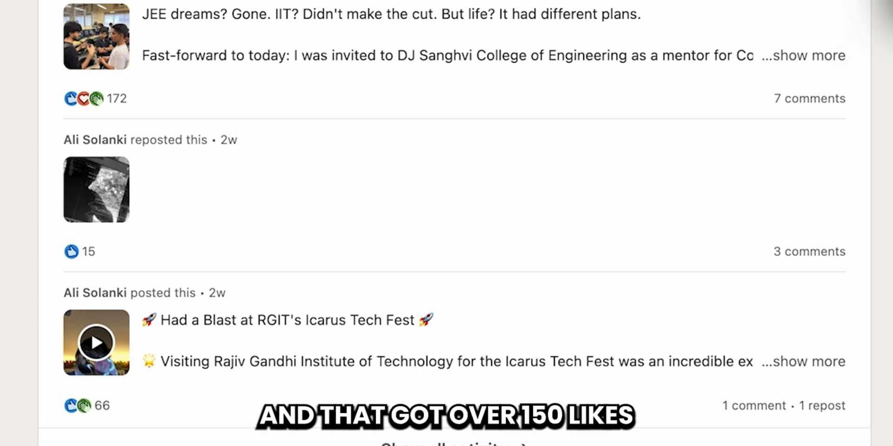
pyautogui.scroll(3)
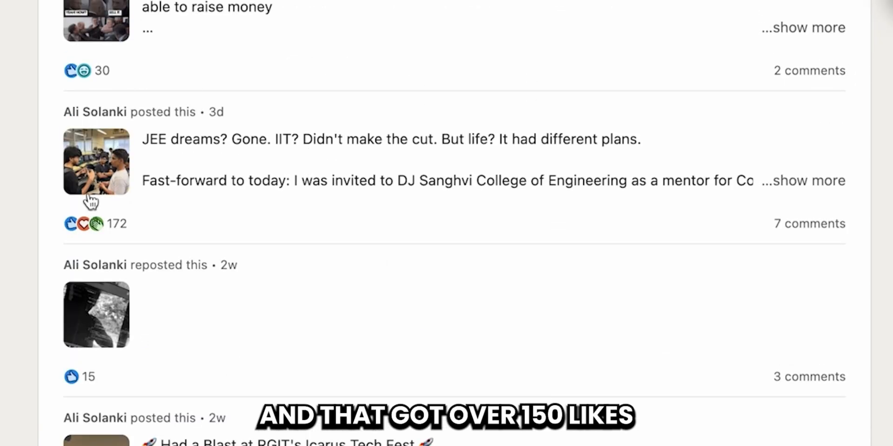
pyautogui.scroll(-3)
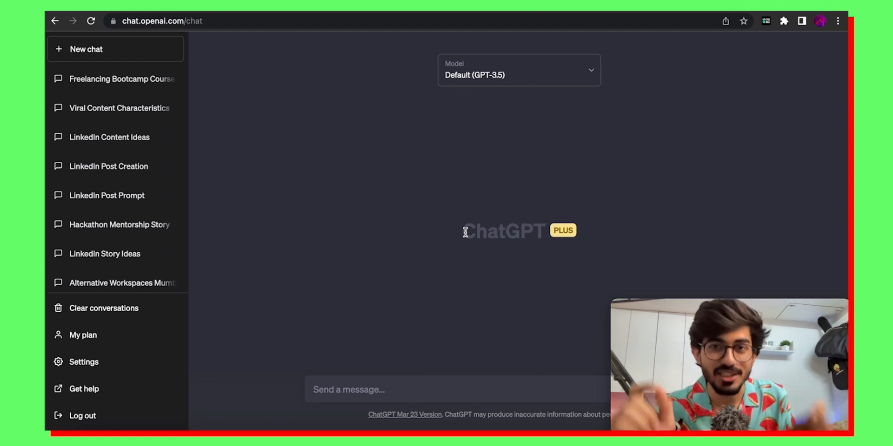
pyautogui.moveTo(493, 258)
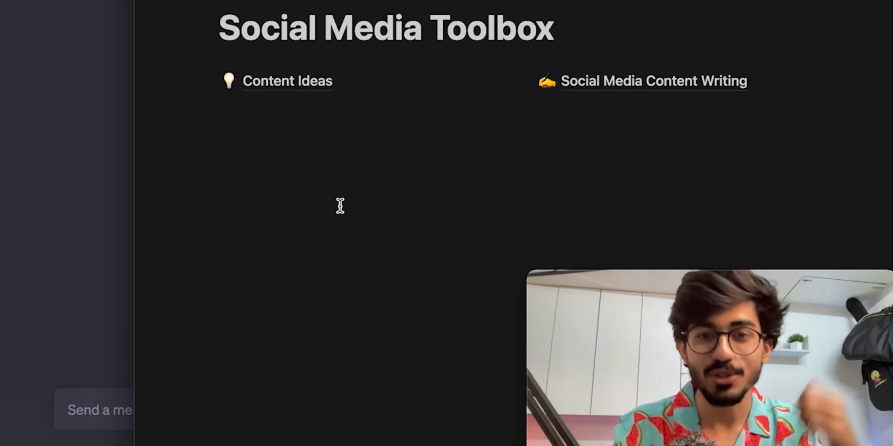
pyautogui.click(287, 80)
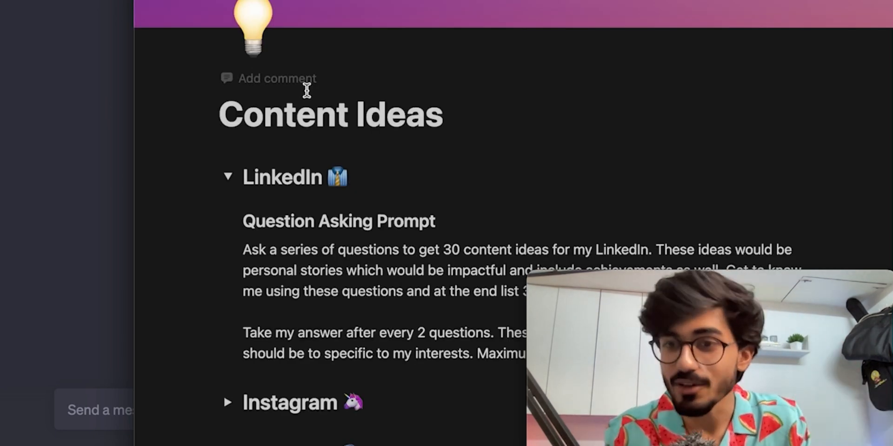
pyautogui.scroll(-3)
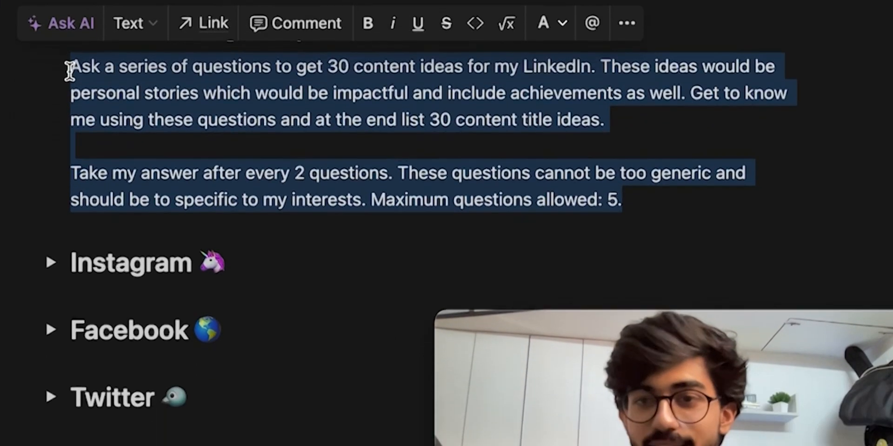
pyautogui.scroll(-3)
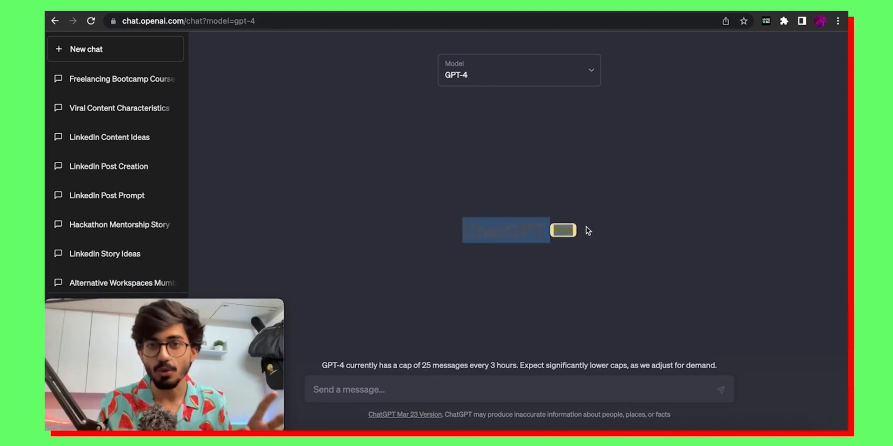
# Switch the new chat to GPT-4 and send the LinkedIn content-ideas question prompt.
pyautogui.click(518, 70)
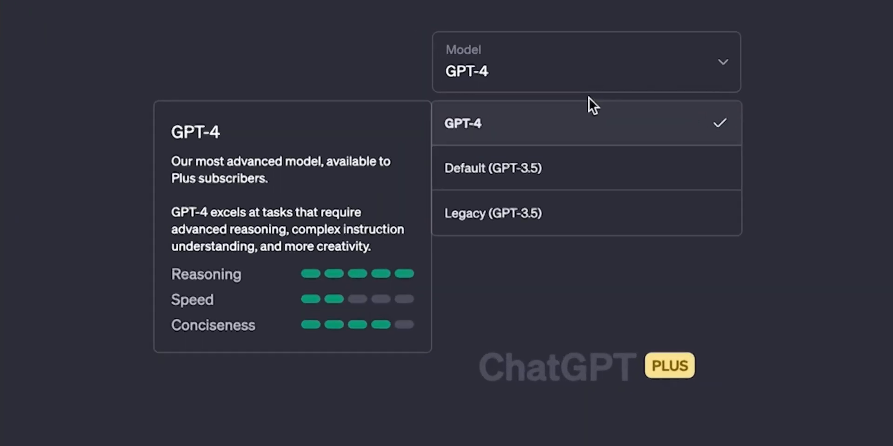
pyautogui.moveTo(572, 272)
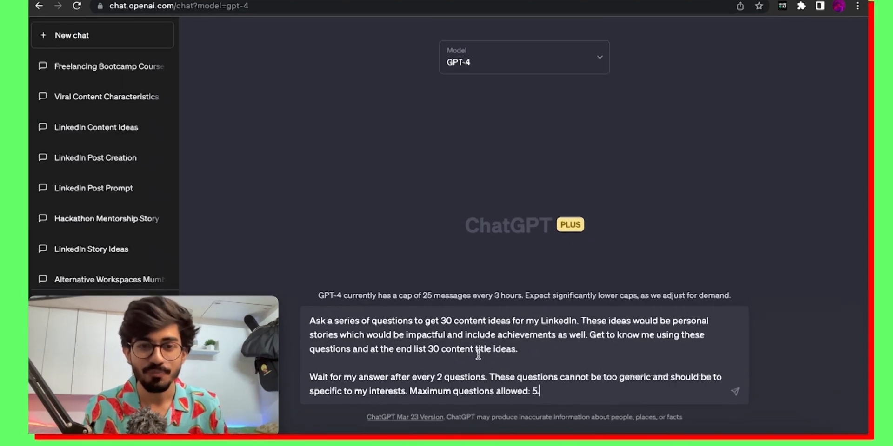
pyautogui.click(735, 392)
pyautogui.write('1. Upskilling myself helped me a lot')
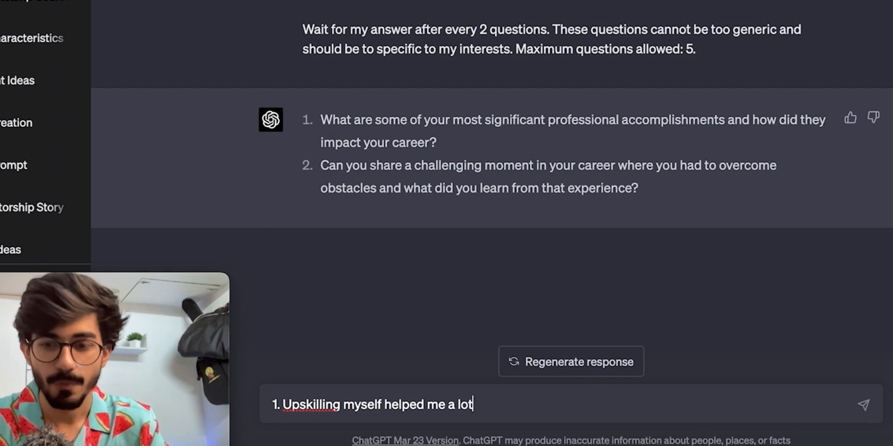
# Write answer 1: freelancing in mobile apps, then blockchain and AI, landing 50+ projects.
pyautogui.write('. I started with freelancing in the mobile app development space.')
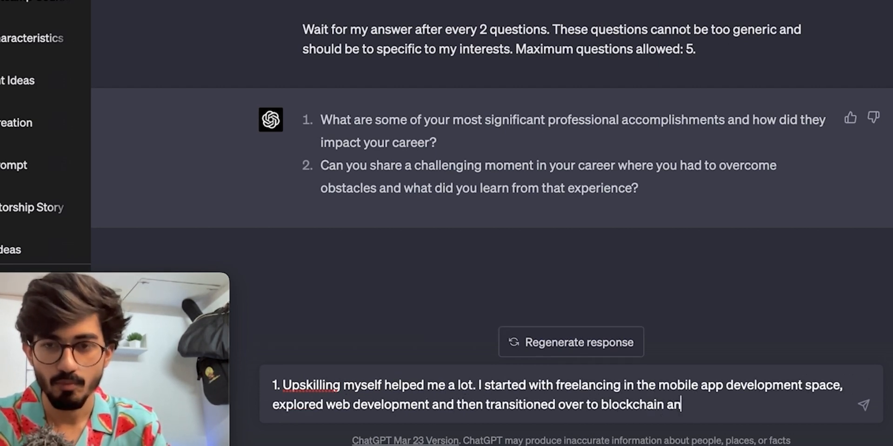
pyautogui.write('d now ai as well. These things helped me land s')
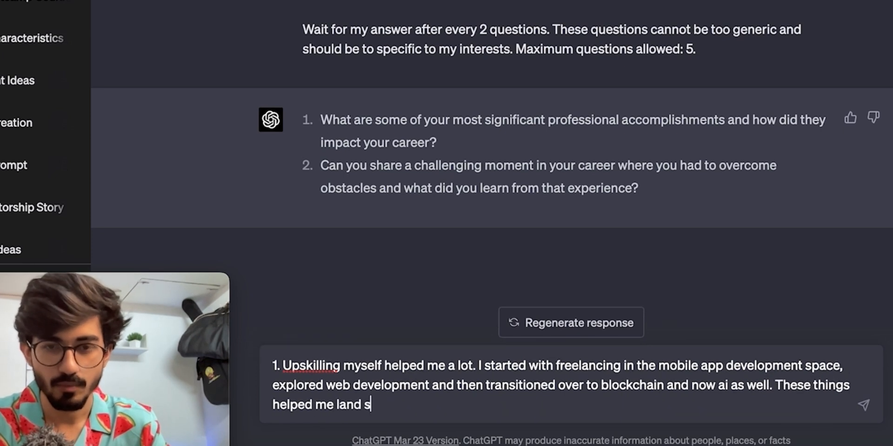
pyautogui.write('over 50+ freelance projects and generate revenue as well.')
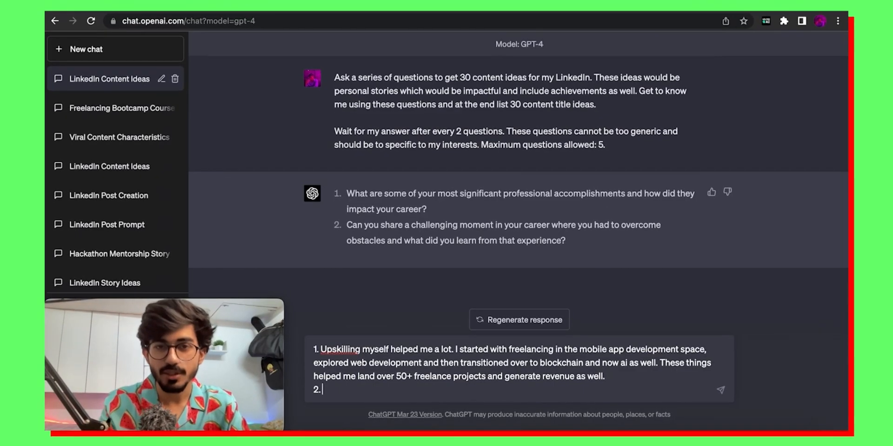
pyautogui.moveTo(431, 308)
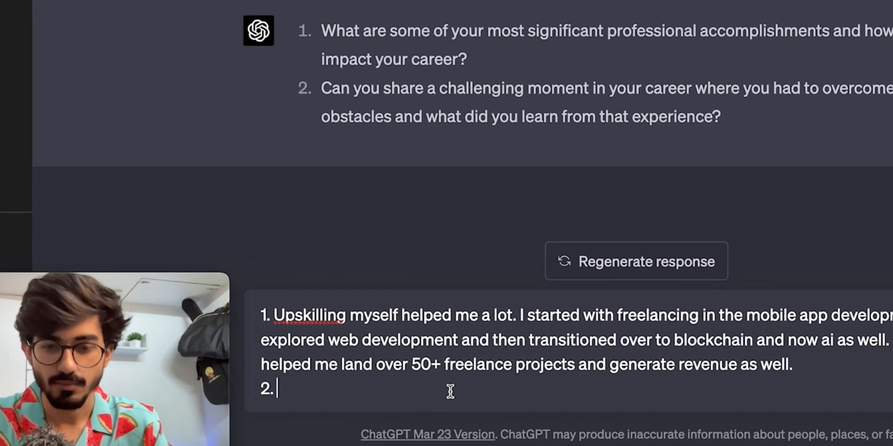
# Write answer 2: struggling to focus, and building a team aligned on the same ideologies.
pyautogui.write('It used to be hard for me to focus on things as I always like to explore trends and learn')
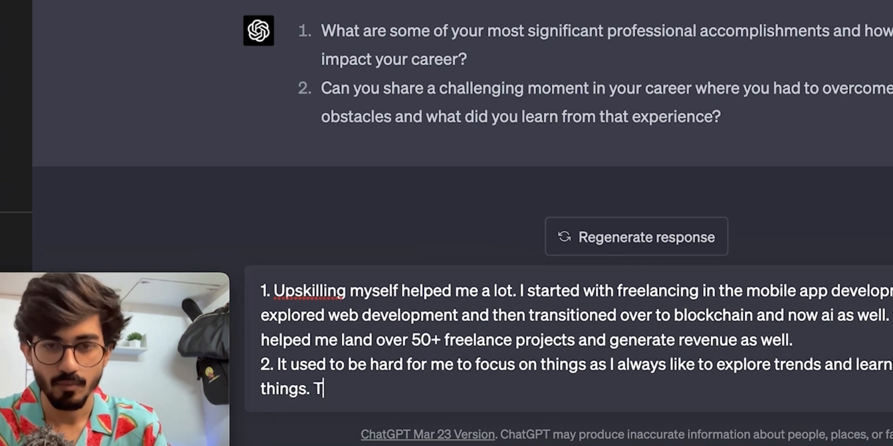
pyautogui.write('his has its own pros and cons. Also building a team was difficult but fortunately')
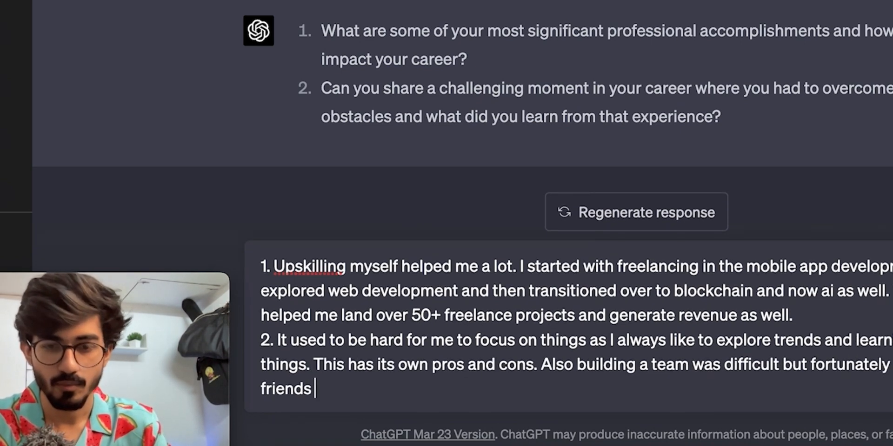
pyautogui.write('aligned on the same ideologies as me and formed a really good')
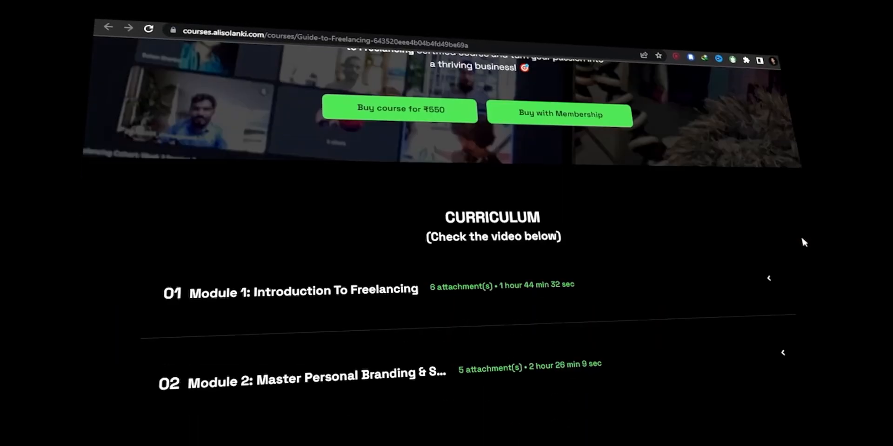
pyautogui.scroll(-3)
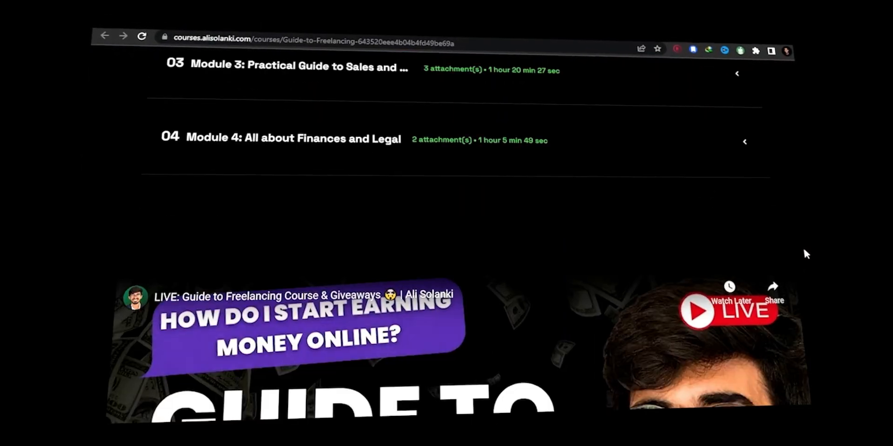
pyautogui.scroll(-3)
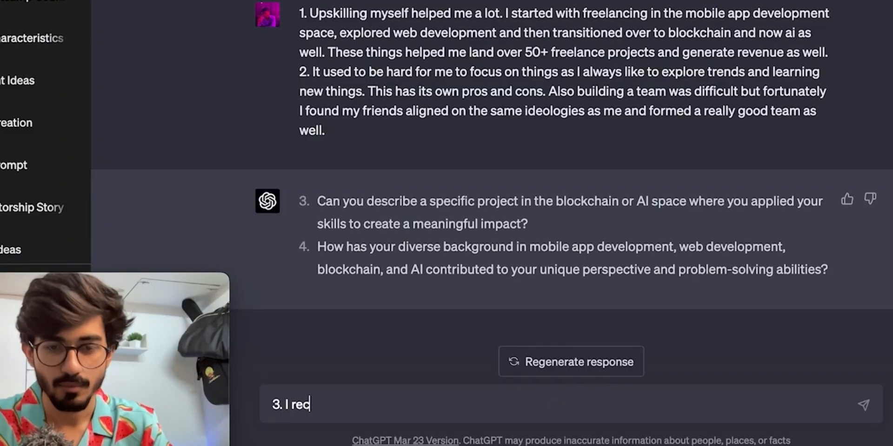
# Write answer 3 about helper ai bringing ChatGPT to any website and solving problems faster.
pyautogui.write('recently worked on helper ai which basically helps you take chatgpt on any website using my chrome extension. I put the source code up for sale and got a lot of orders in the first')
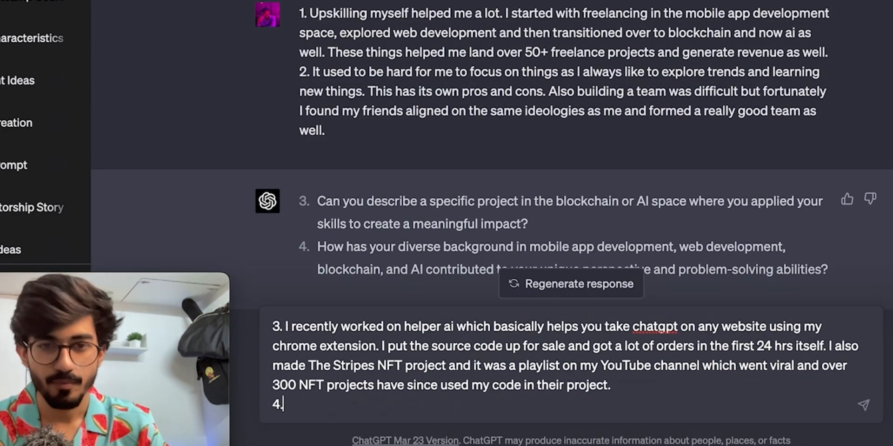
pyautogui.write('It has helped me in getting solutions to problems faster and not reinvent the wheel. I can work smartly and know how to reach the soul')
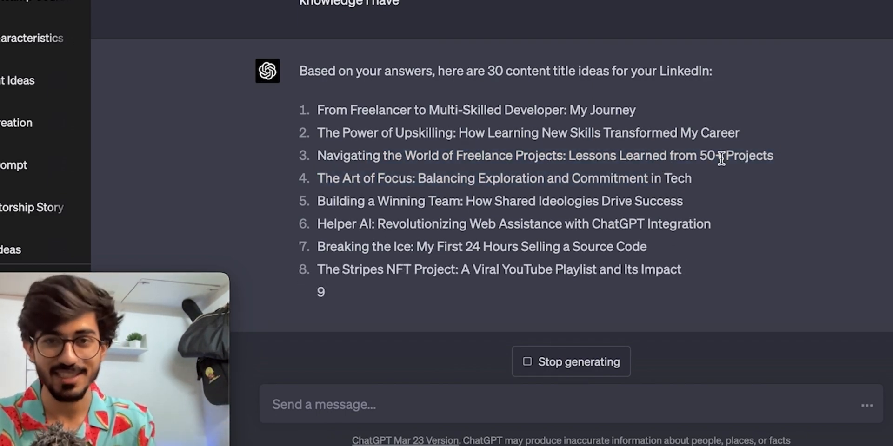
# Scroll through ChatGPT's full list of 30 LinkedIn content title ideas.
pyautogui.scroll(3)
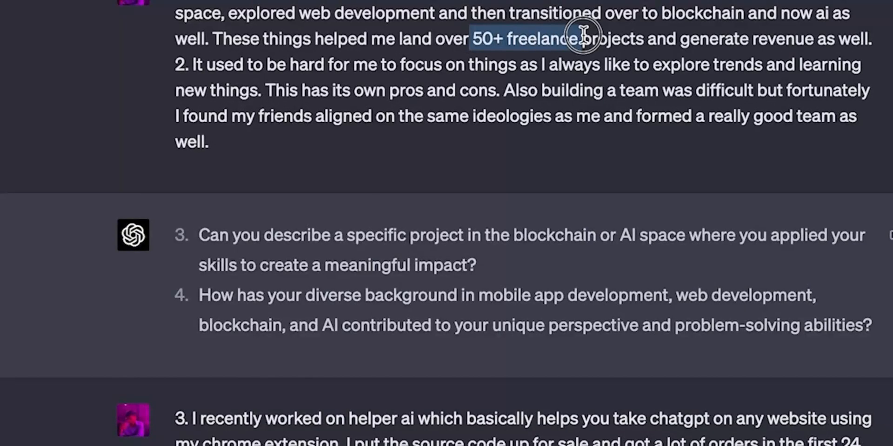
pyautogui.moveTo(652, 86)
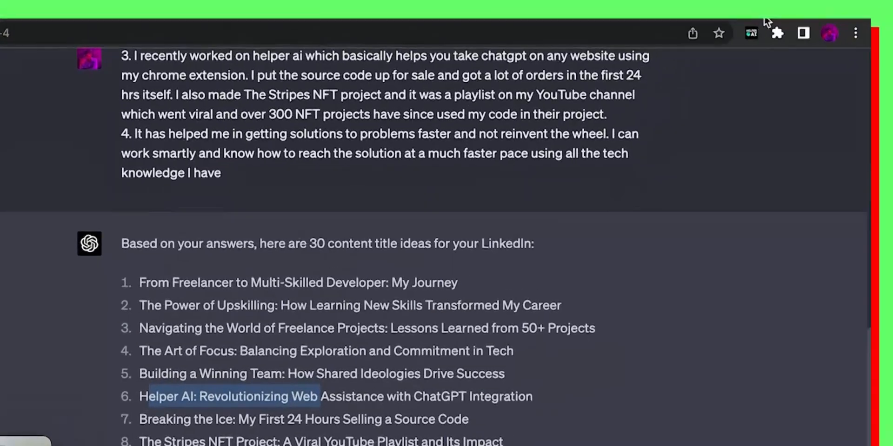
pyautogui.click(751, 33)
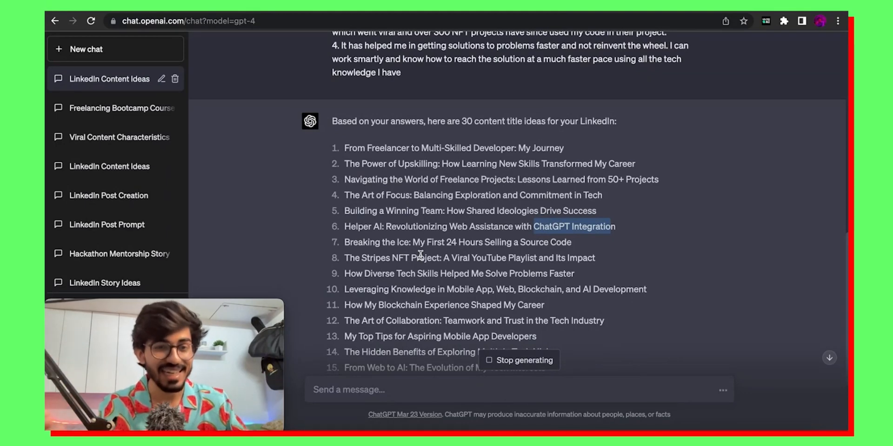
pyautogui.scroll(-3)
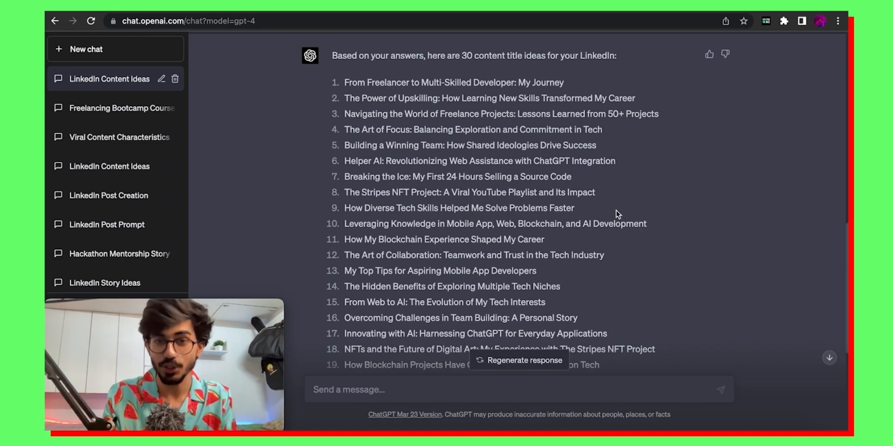
pyautogui.scroll(3)
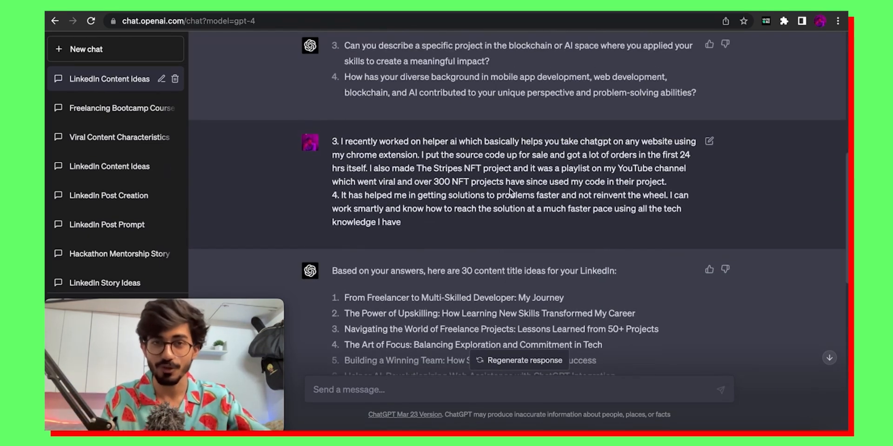
pyautogui.scroll(3)
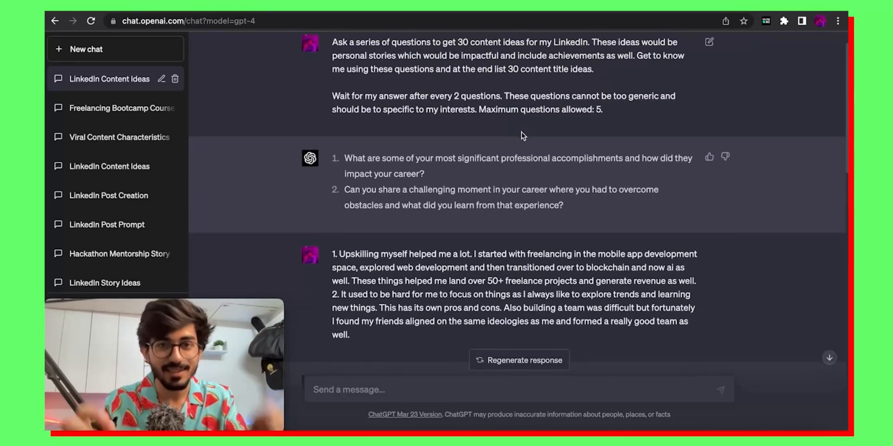
pyautogui.moveTo(592, 166)
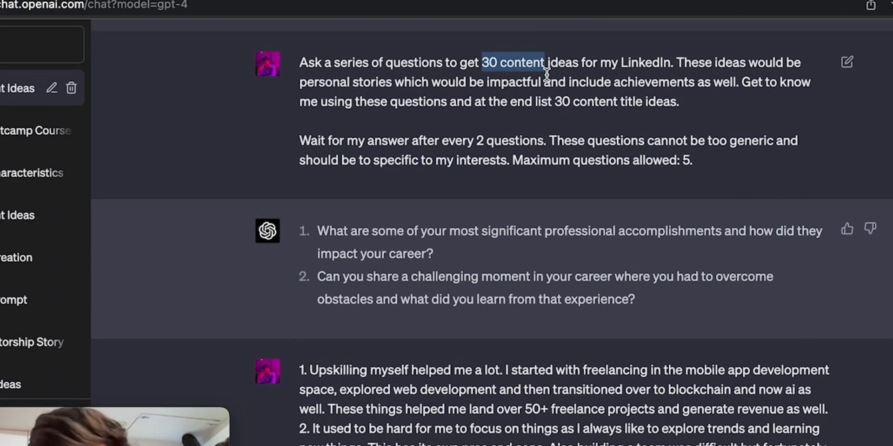
pyautogui.scroll(-3)
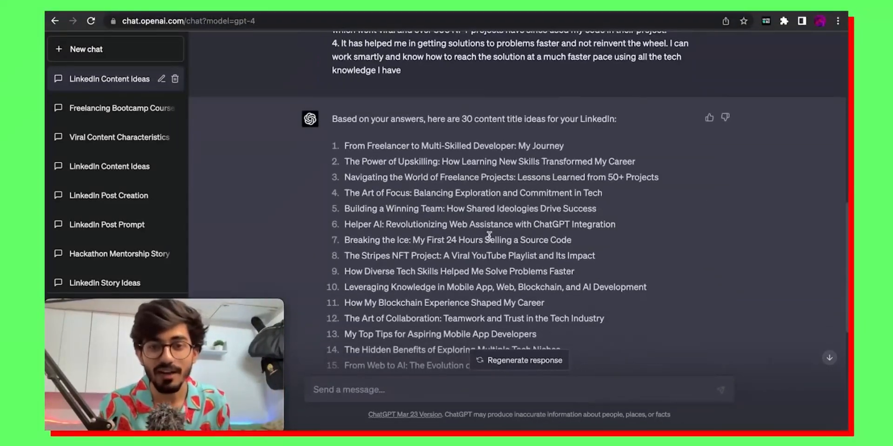
pyautogui.scroll(-3)
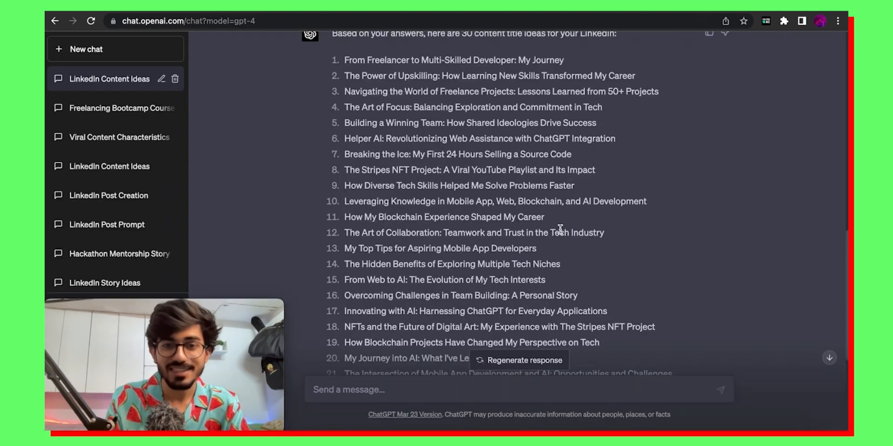
pyautogui.scroll(-3)
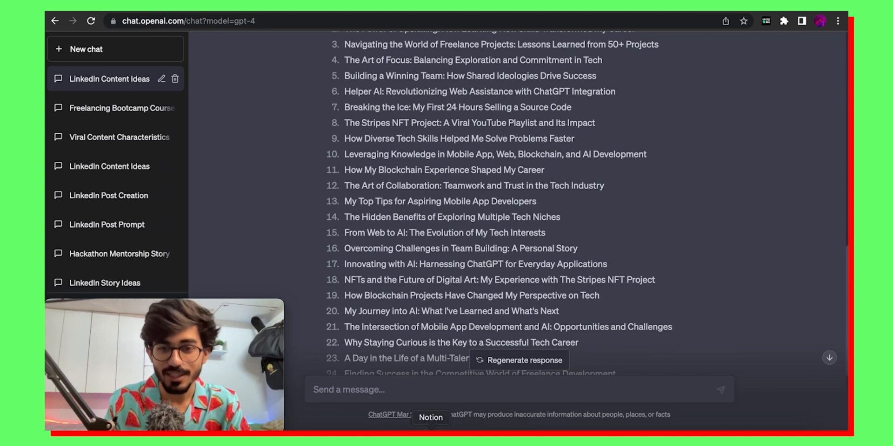
# Switch to Notion and bring up the LinkedIn post prompt on the Social Media Content Writing page.
pyautogui.click(431, 418)
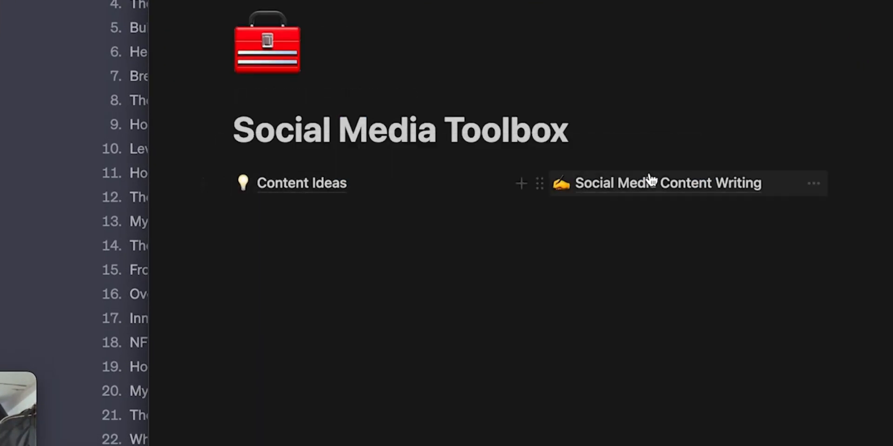
pyautogui.click(666, 183)
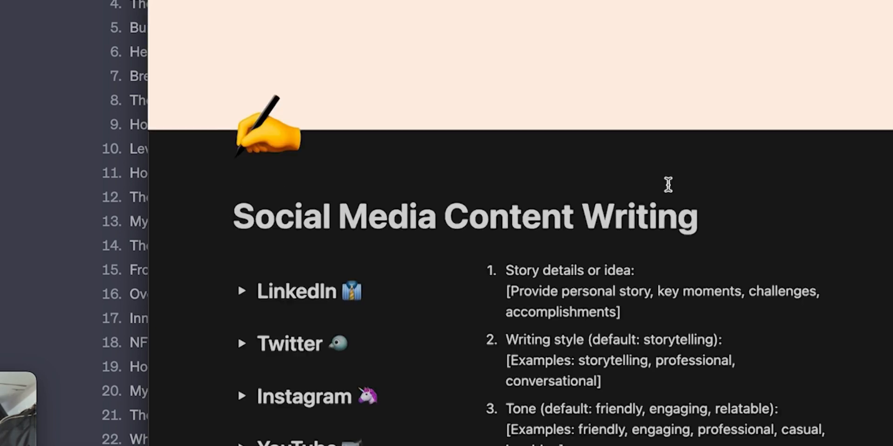
pyautogui.scroll(-3)
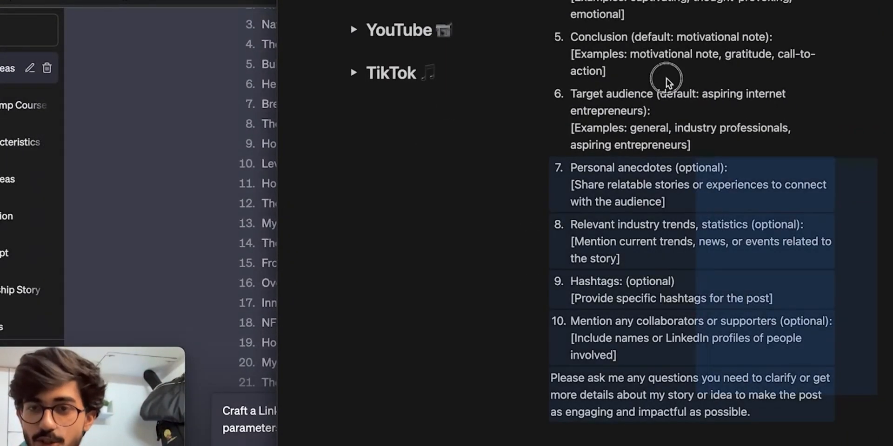
pyautogui.scroll(3)
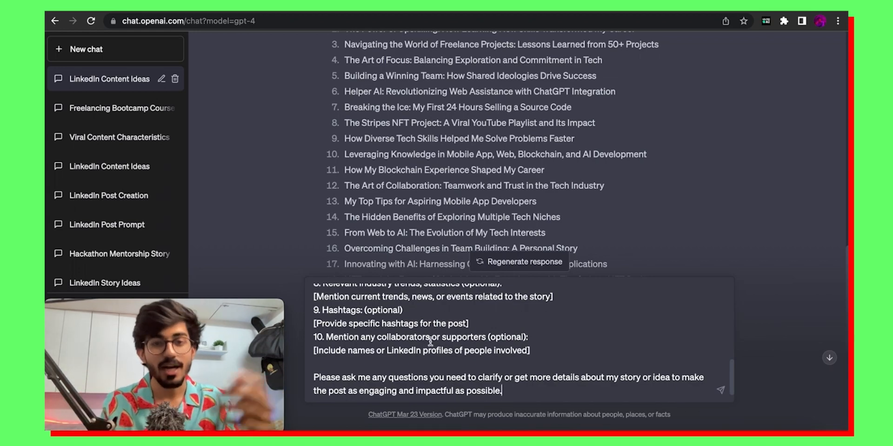
# Send the LinkedIn post prompt with the upskilling title as the story and review the clarifying questions.
pyautogui.scroll(3)
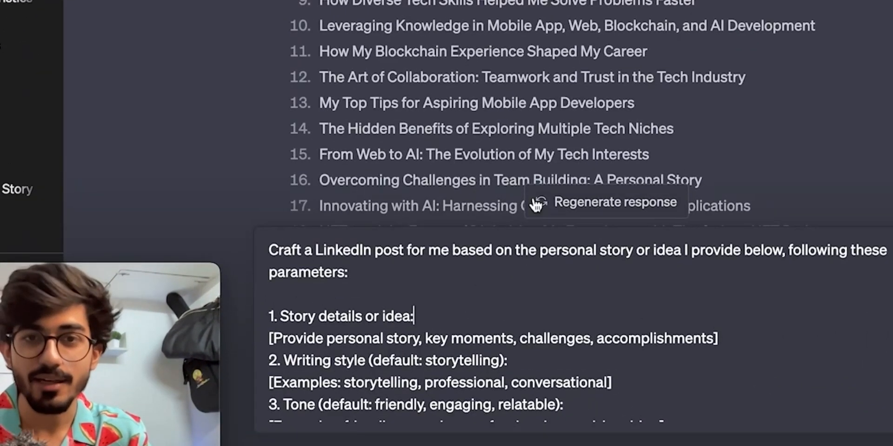
pyautogui.scroll(3)
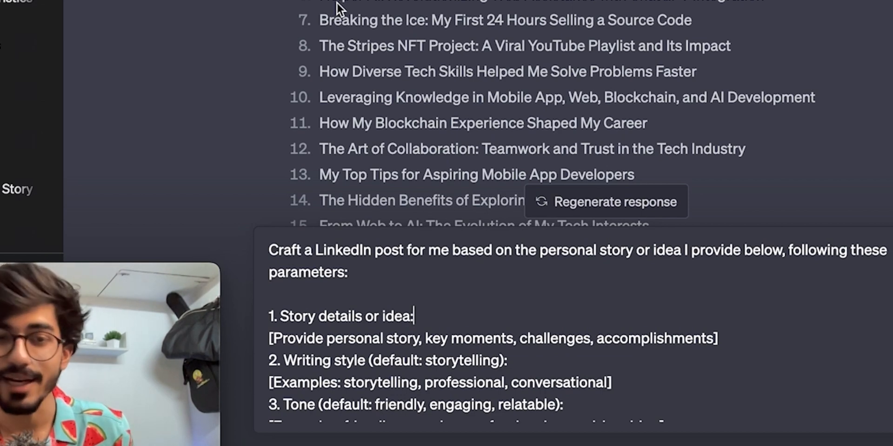
pyautogui.moveTo(443, 436)
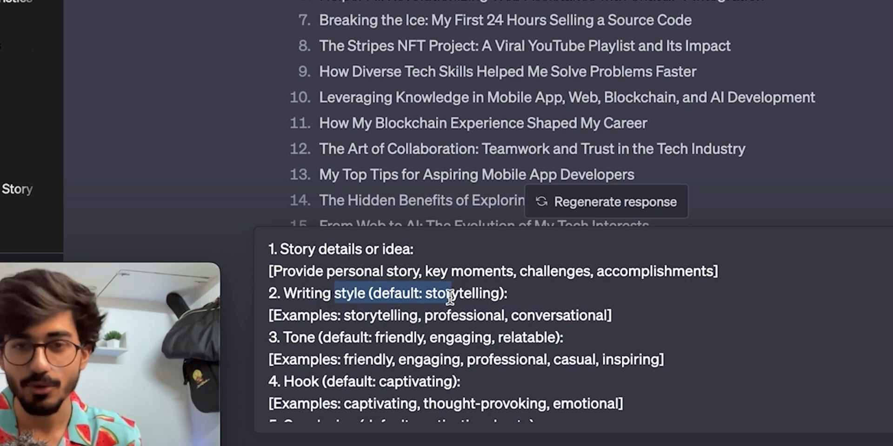
pyautogui.scroll(-3)
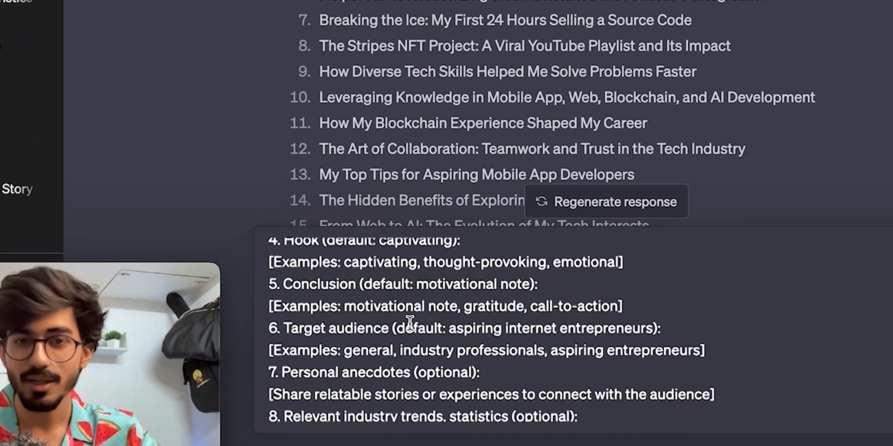
pyautogui.scroll(-3)
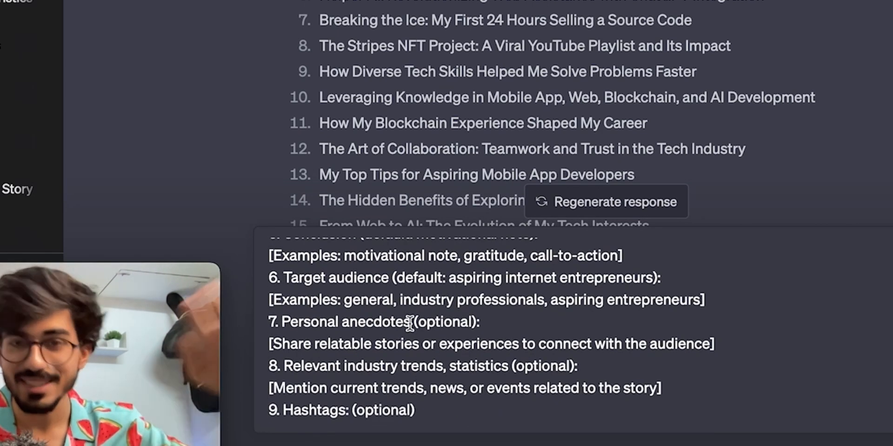
pyautogui.scroll(-3)
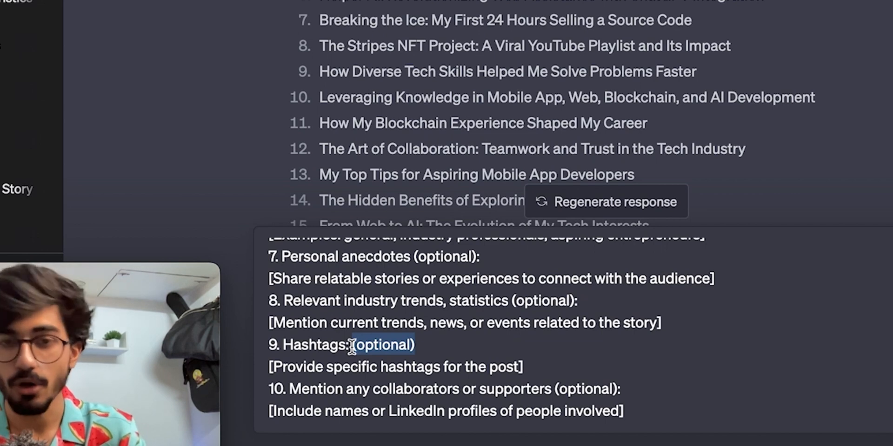
pyautogui.scroll(-3)
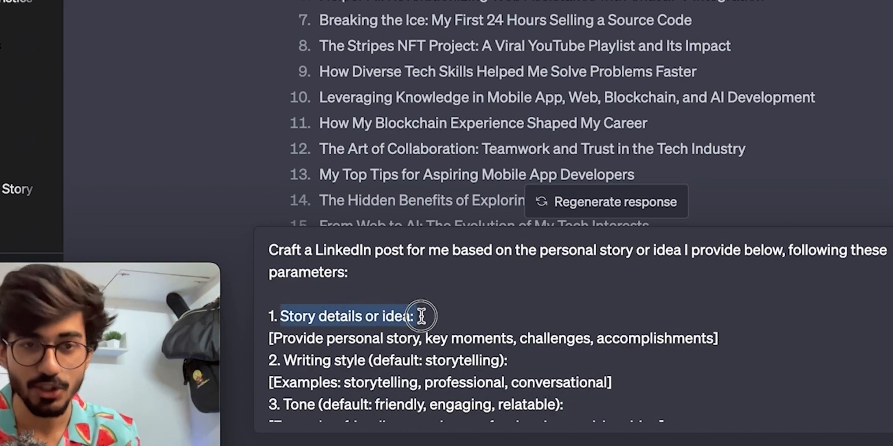
pyautogui.scroll(3)
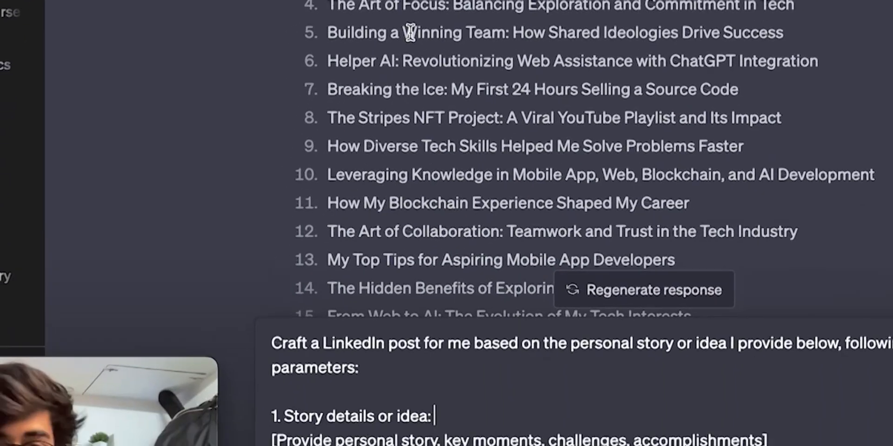
pyautogui.scroll(-3)
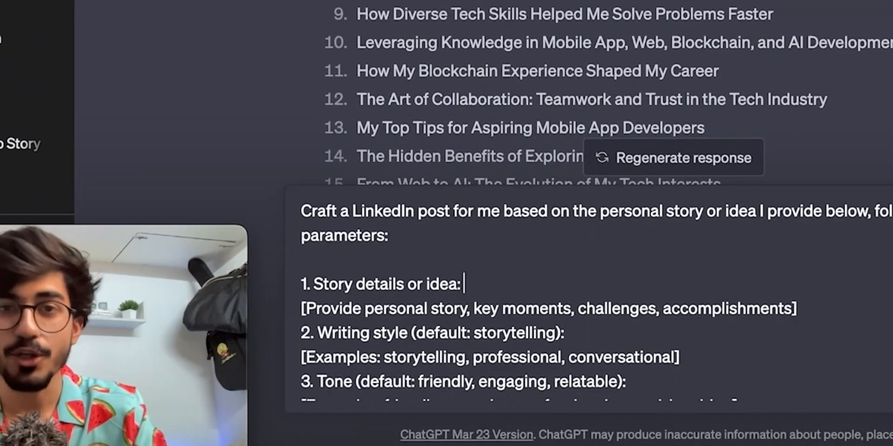
pyautogui.scroll(3)
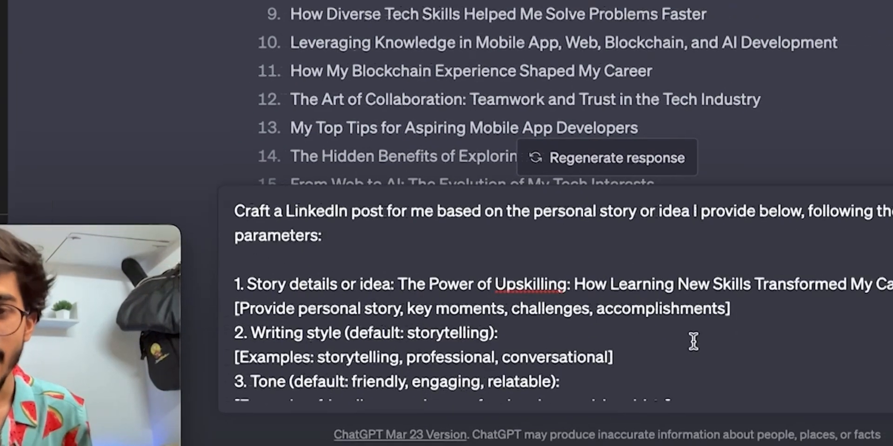
pyautogui.scroll(-3)
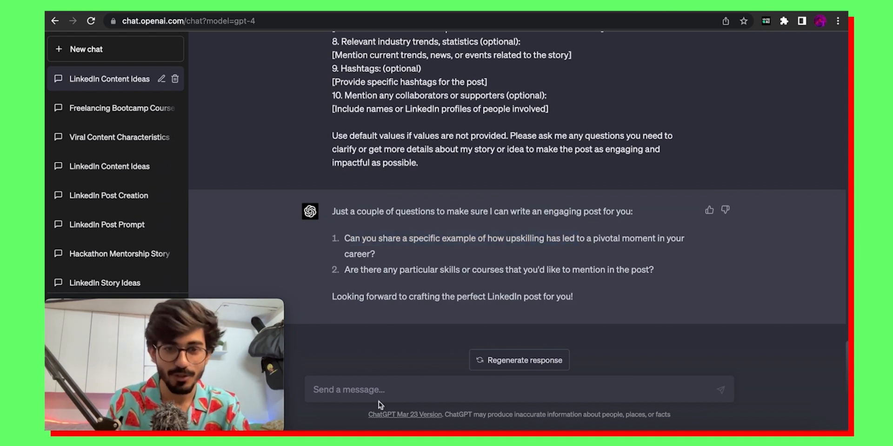
# Answer with upskilling from mobile app to blockchain dev and learning AI to build helper ai.
pyautogui.write('1.')
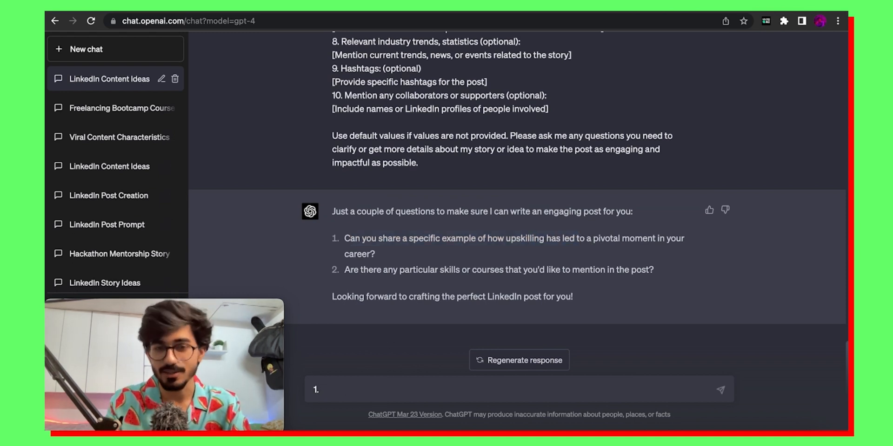
pyautogui.write('I upskilled myself from a')
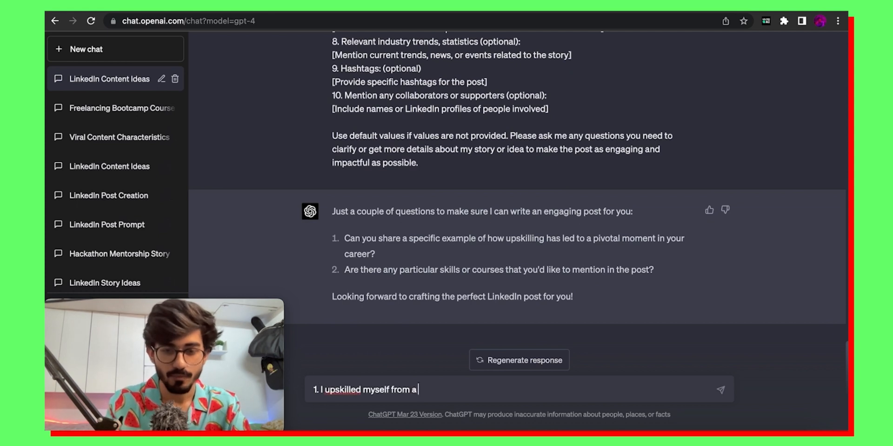
pyautogui.write("mobile app dev to a blockchain dev and that really helped me as there weren't a lot of blockchain devs but the")
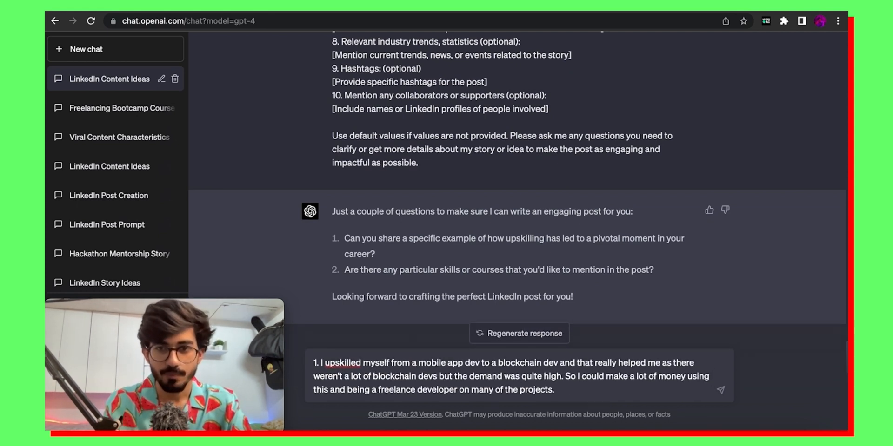
pyautogui.write('Another way was to upskill myself to learn about ai and using it. I built helper ai and that was when gpt was gaining popularity. This was')
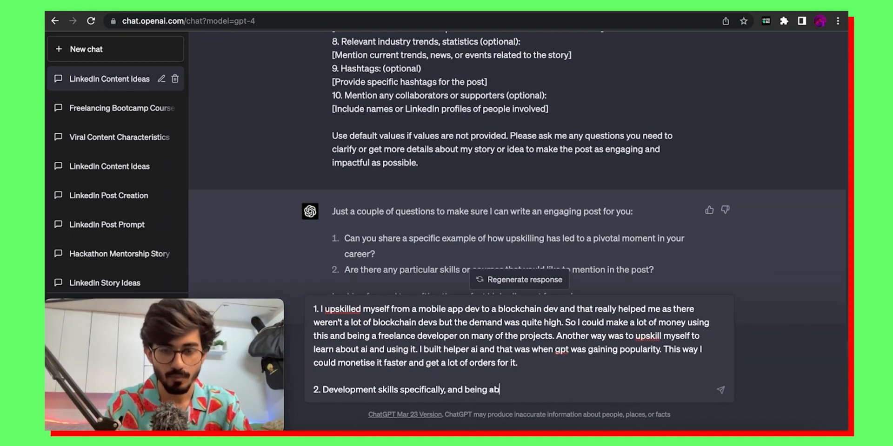
pyautogui.write('le to learn new things fast')
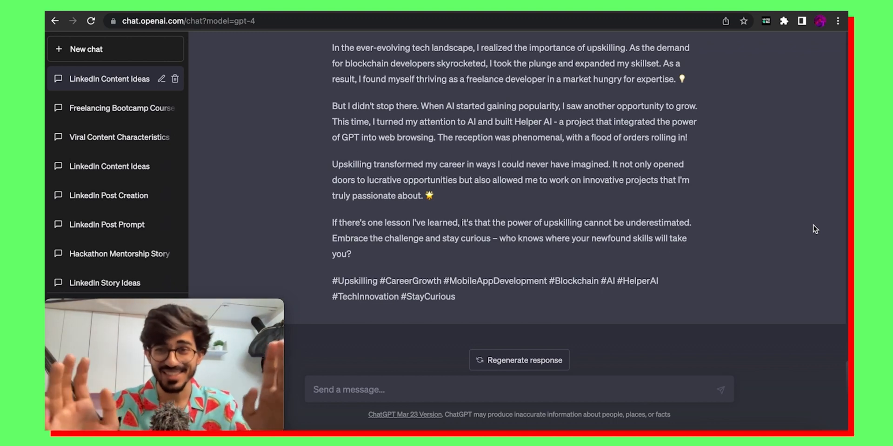
pyautogui.scroll(3)
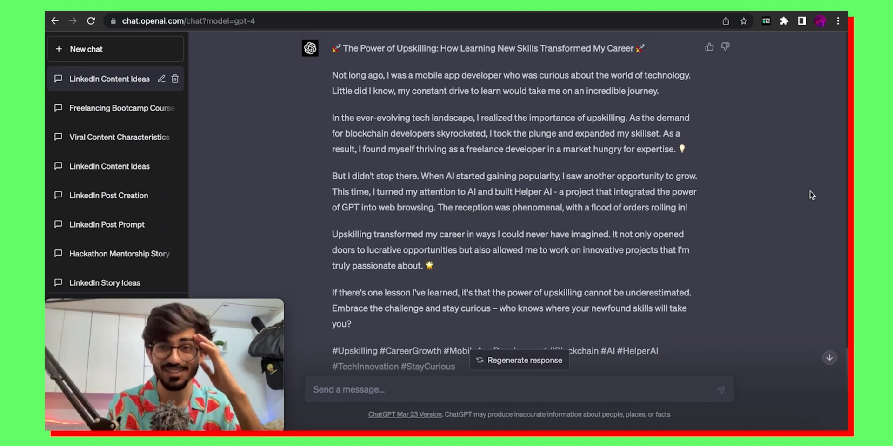
pyautogui.moveTo(392, 92)
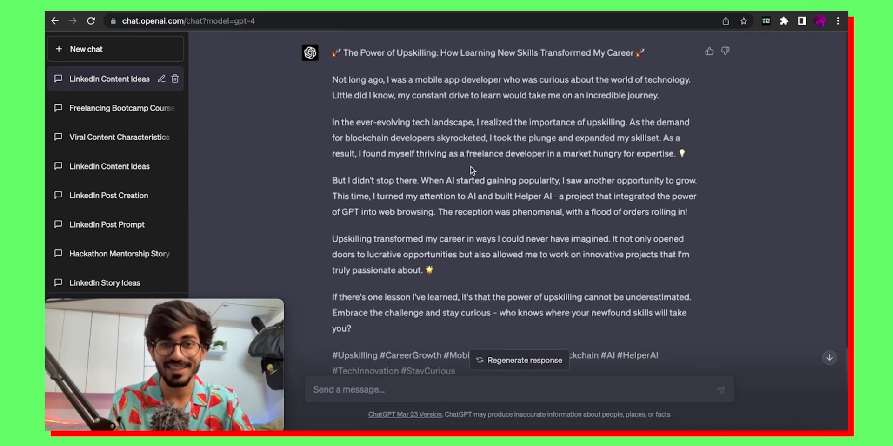
pyautogui.scroll(3)
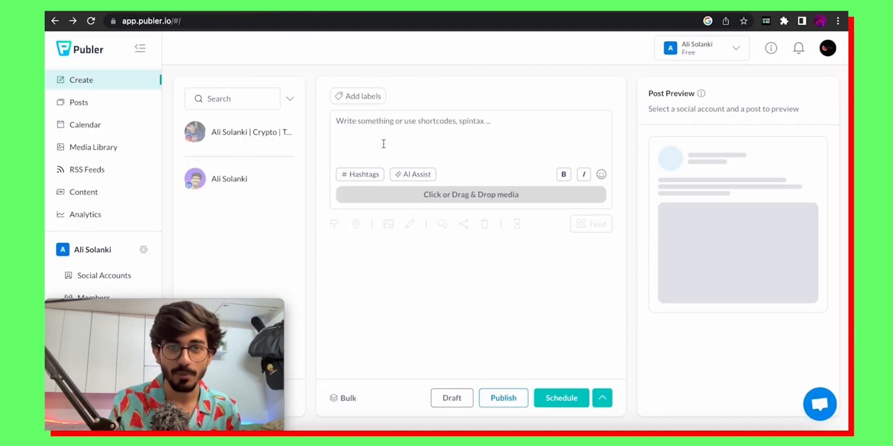
# Paste the AI-written upskilling post into Publer's composer for LinkedIn, leaving media empty.
pyautogui.click(250, 131)
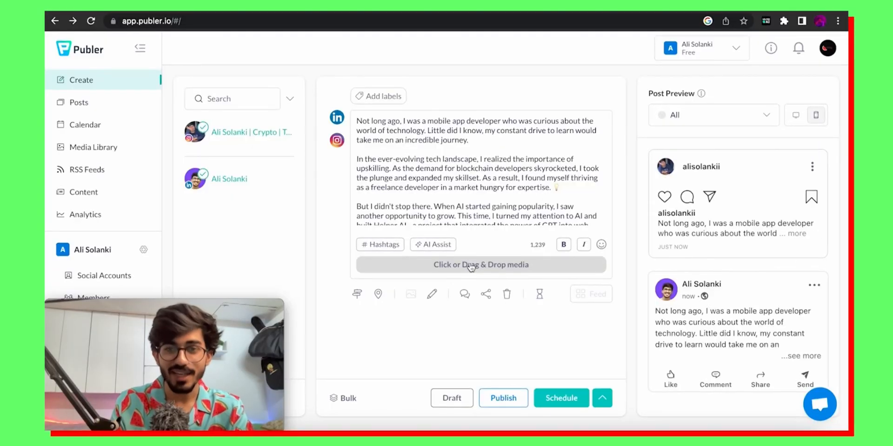
pyautogui.click(480, 265)
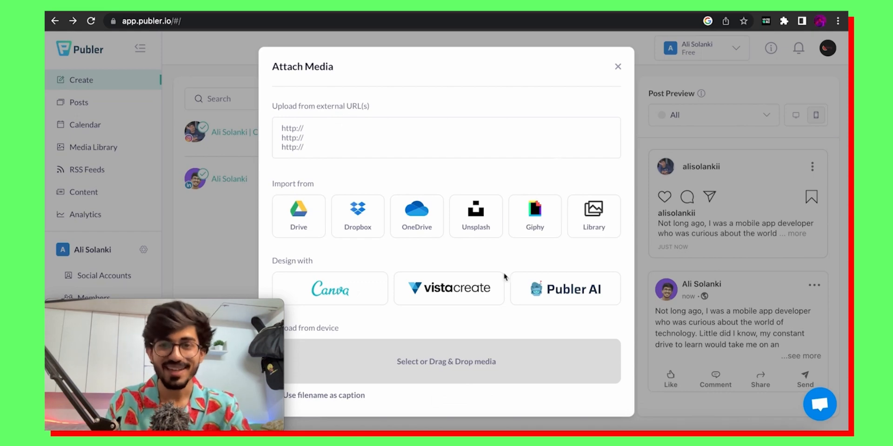
pyautogui.click(617, 66)
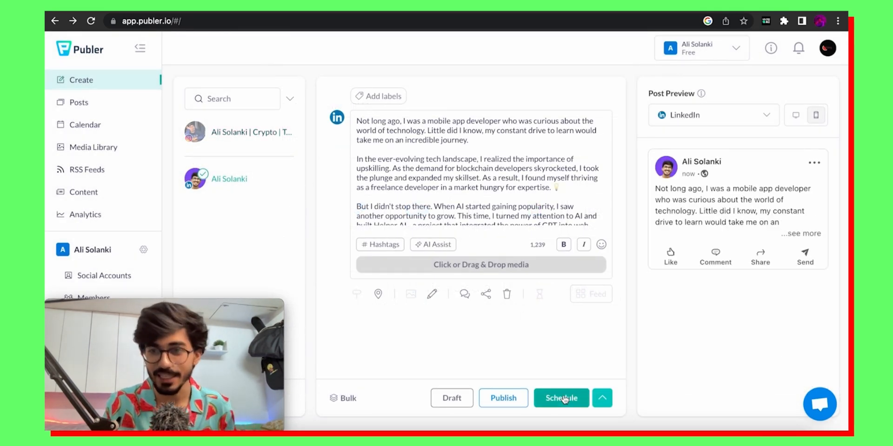
# Schedule the post for Friday, April 14 at 14:51 and view it in the calendar.
pyautogui.click(560, 398)
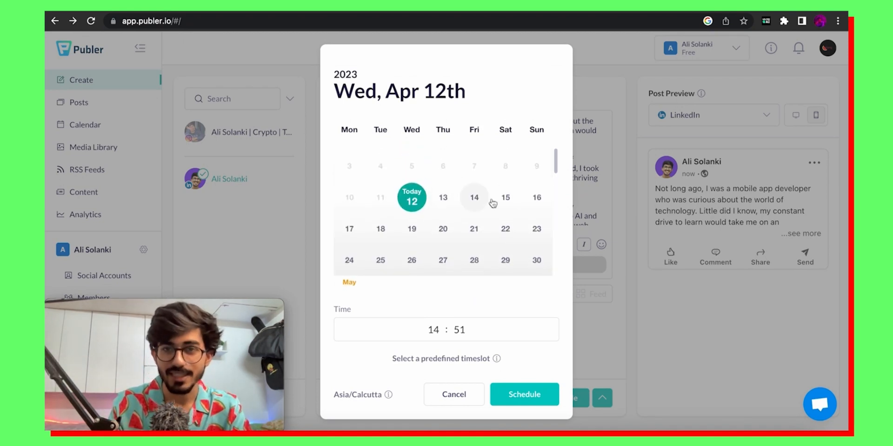
pyautogui.click(473, 197)
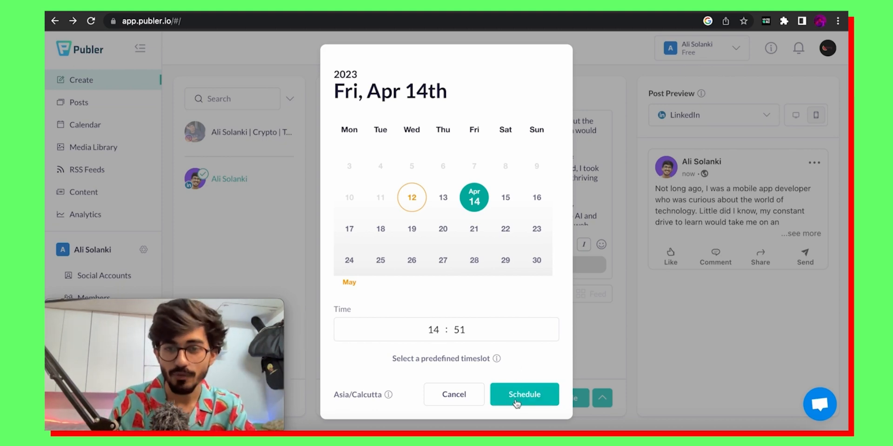
pyautogui.click(523, 394)
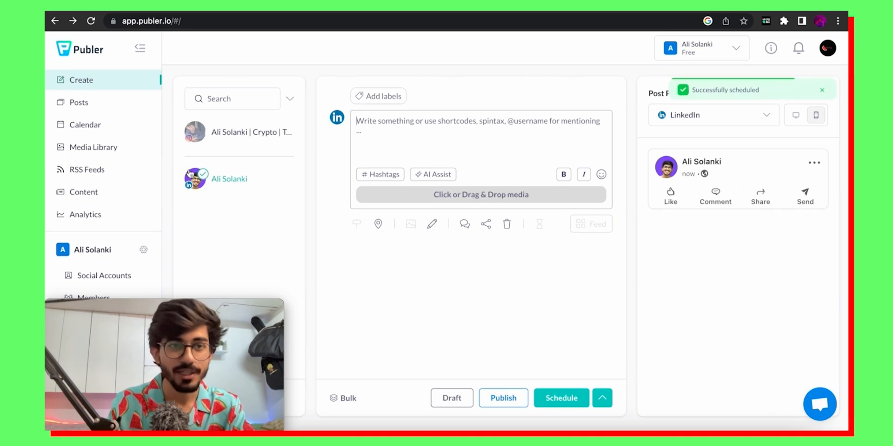
pyautogui.click(85, 125)
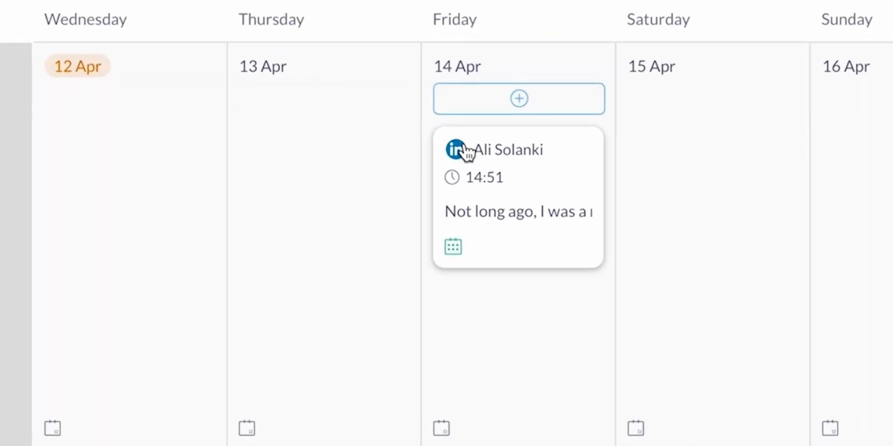
pyautogui.click(517, 197)
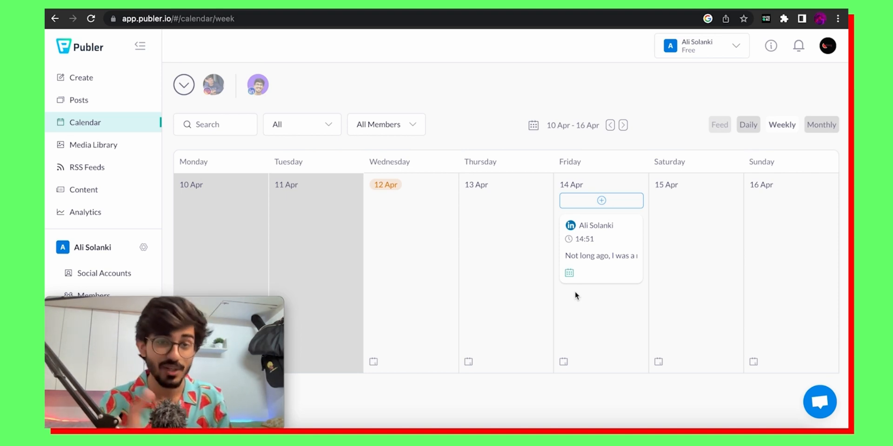
pyautogui.moveTo(364, 33)
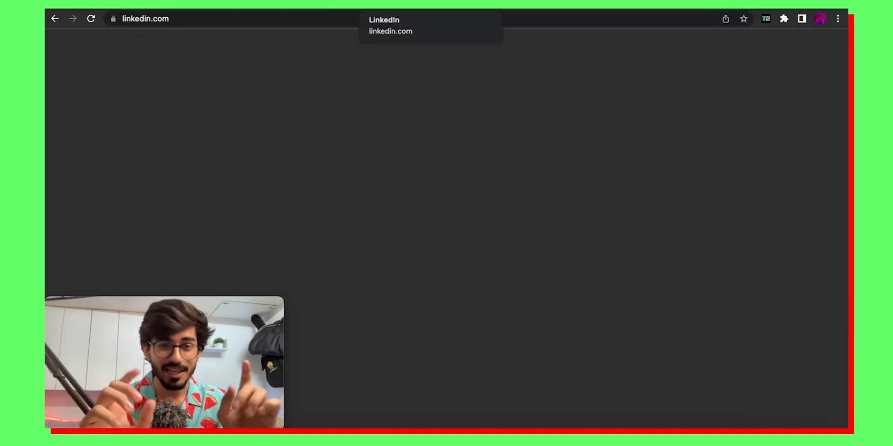
# Go to the LinkedIn home feed and from Me open your own profile.
pyautogui.click(390, 31)
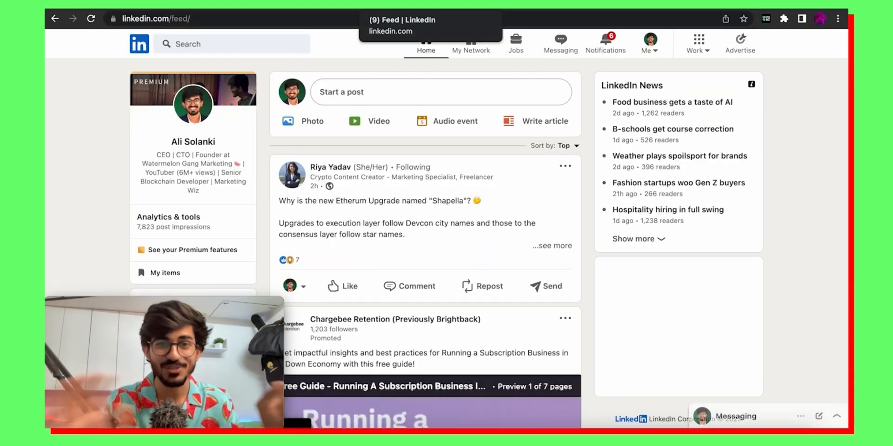
pyautogui.click(648, 43)
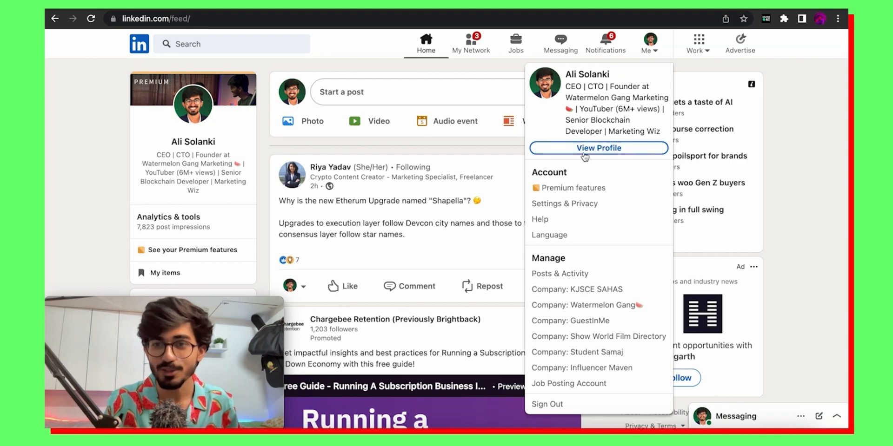
pyautogui.click(598, 148)
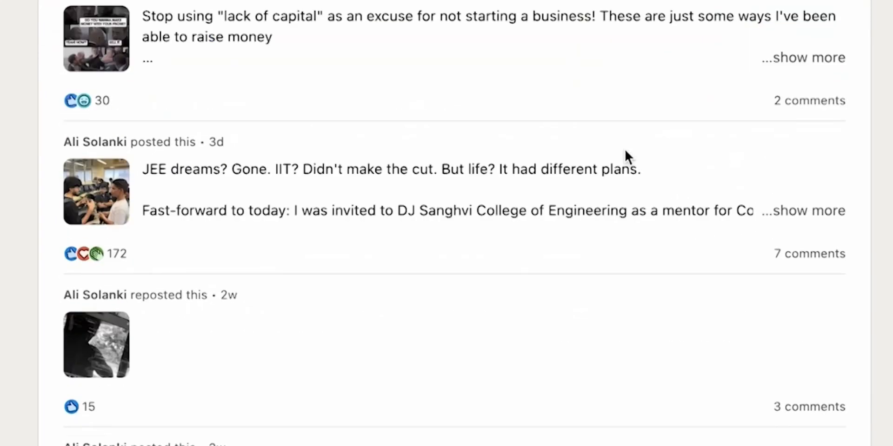
# Reach the profile's Activity section and show the full list of past activity.
pyautogui.scroll(-3)
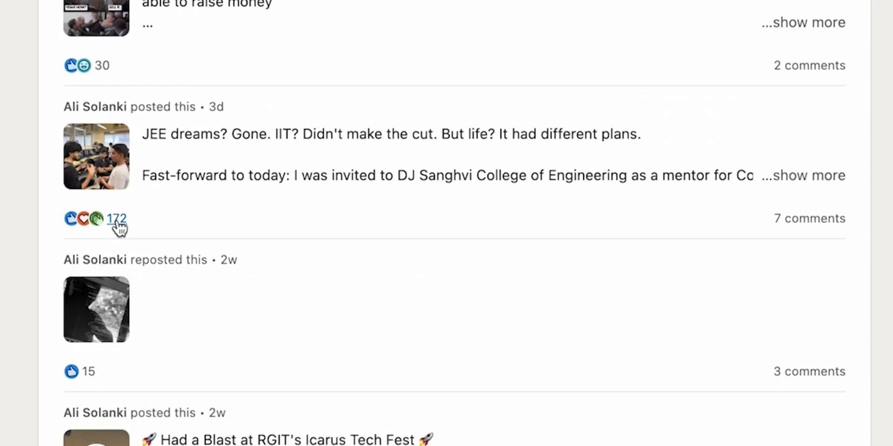
pyautogui.scroll(-3)
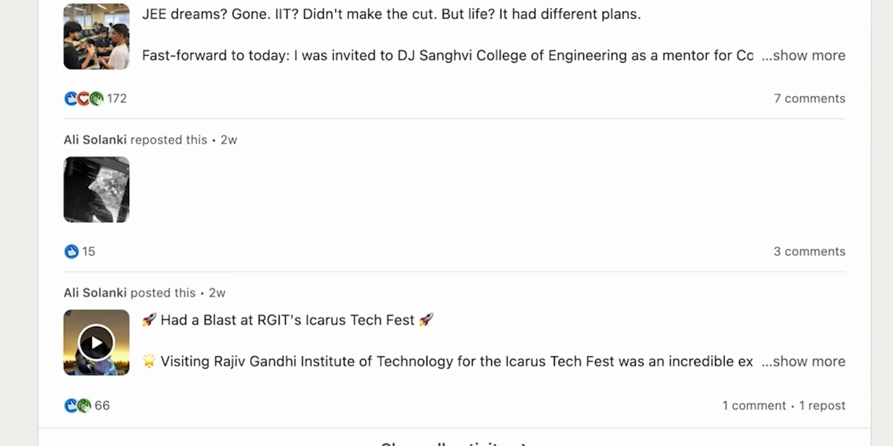
pyautogui.moveTo(356, 50)
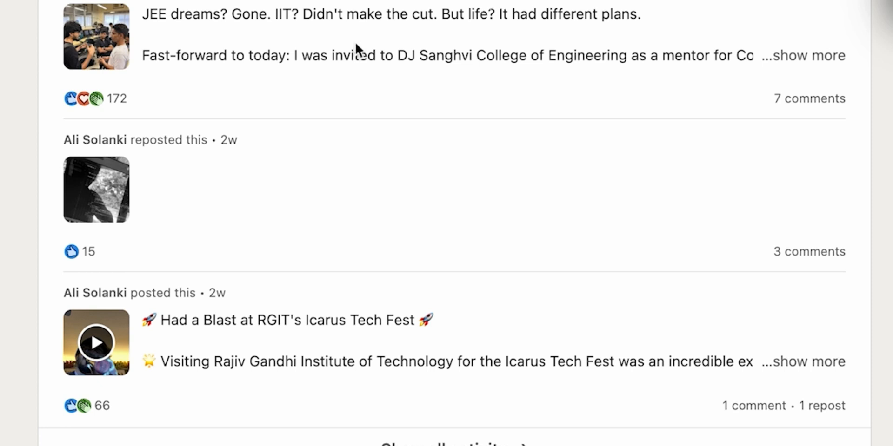
pyautogui.moveTo(414, 83)
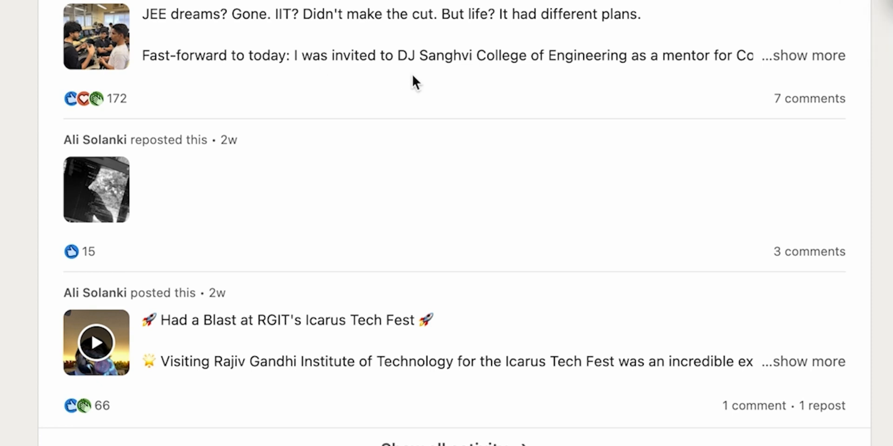
pyautogui.scroll(-3)
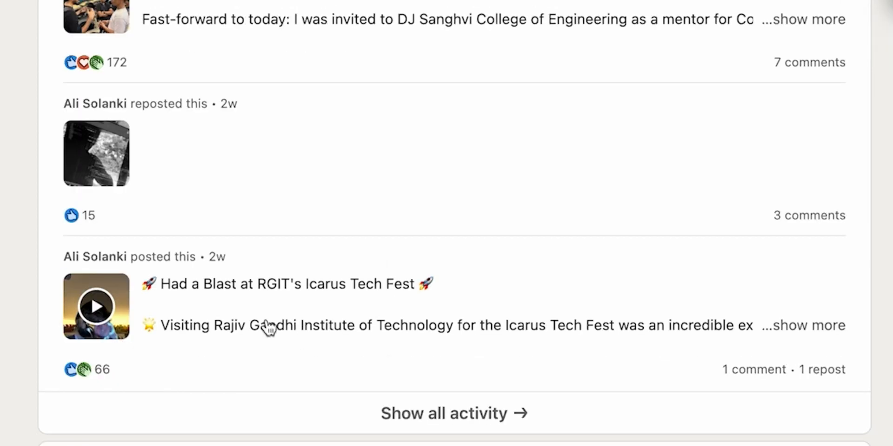
pyautogui.moveTo(410, 424)
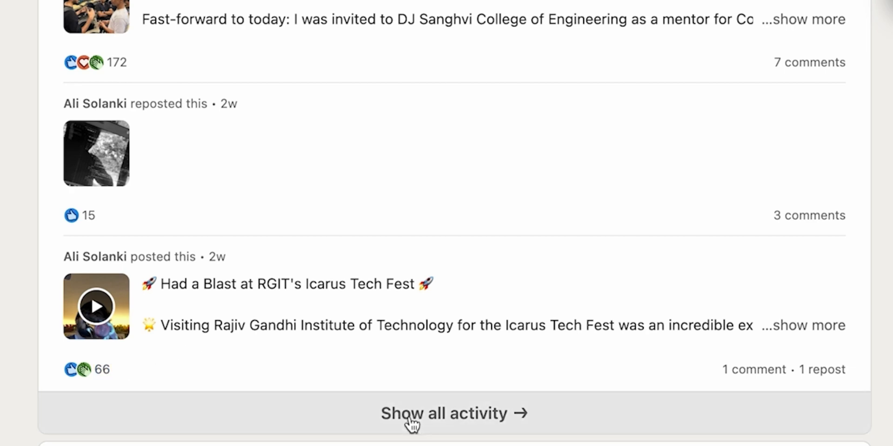
pyautogui.click(453, 413)
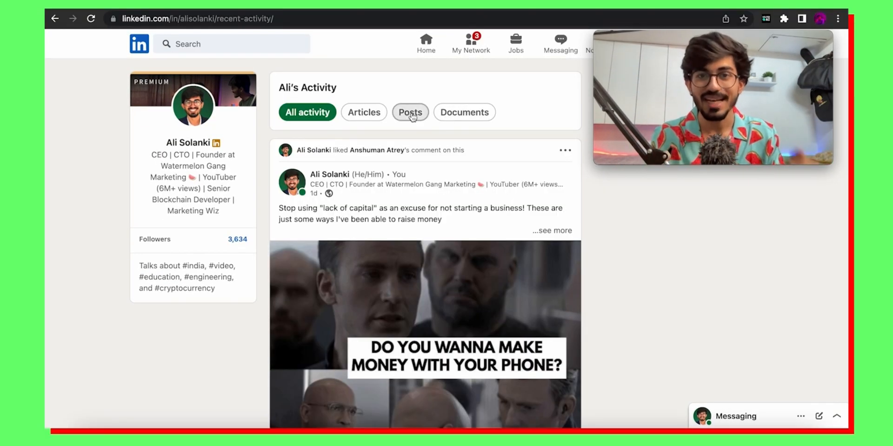
# Filter the activity to posts only and find the JEE dreams post.
pyautogui.click(410, 113)
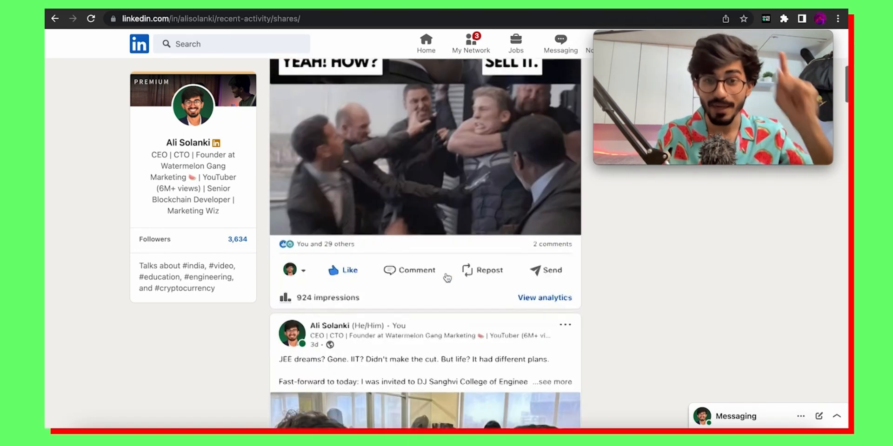
pyautogui.scroll(-3)
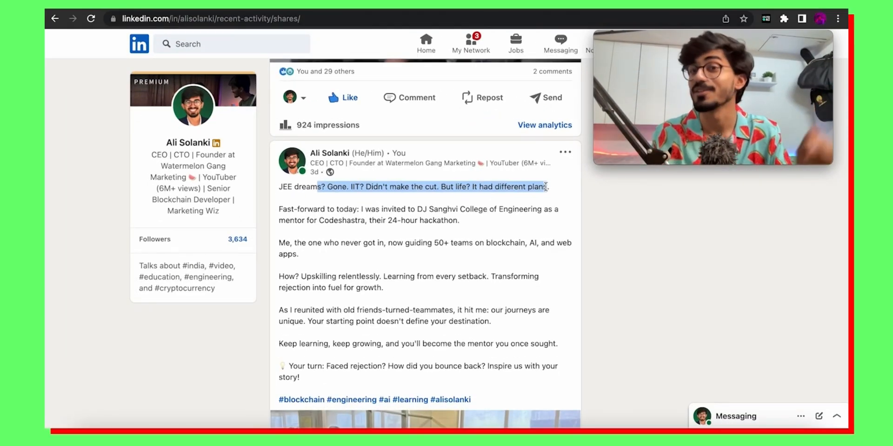
pyautogui.scroll(-3)
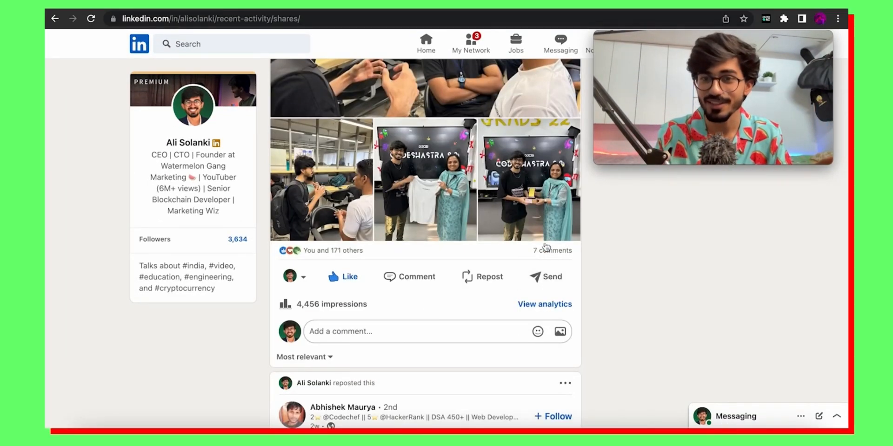
# Reveal the 7 comments on the JEE dreams post, including the author's note that AI wrote it.
pyautogui.click(551, 250)
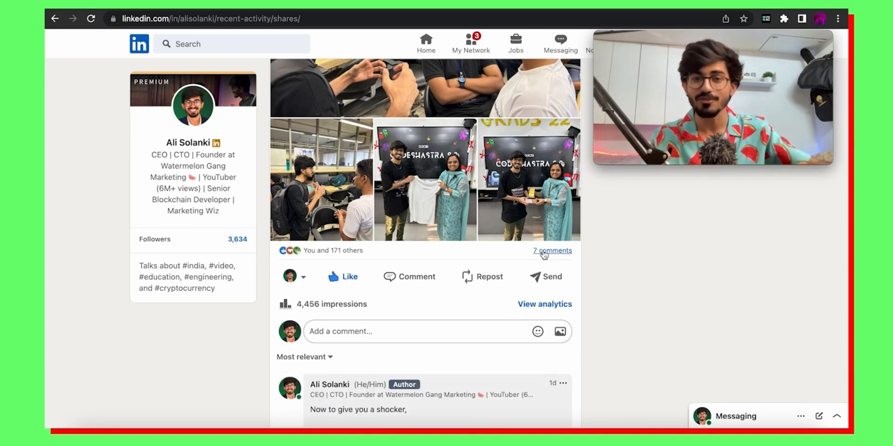
pyautogui.scroll(-3)
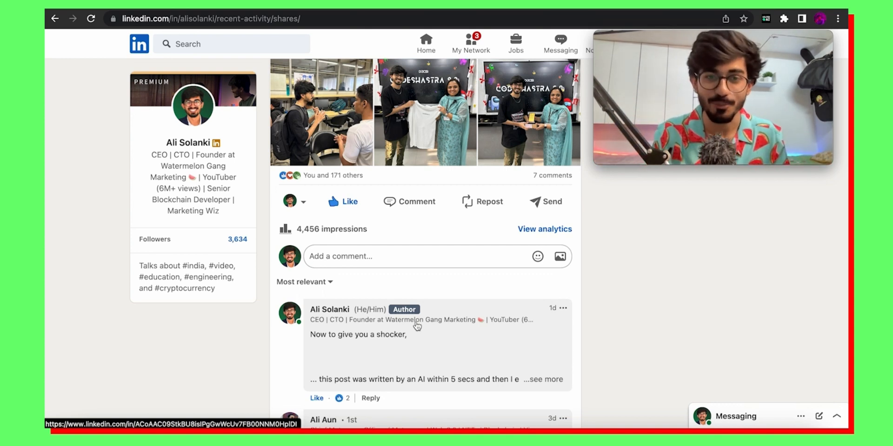
pyautogui.scroll(3)
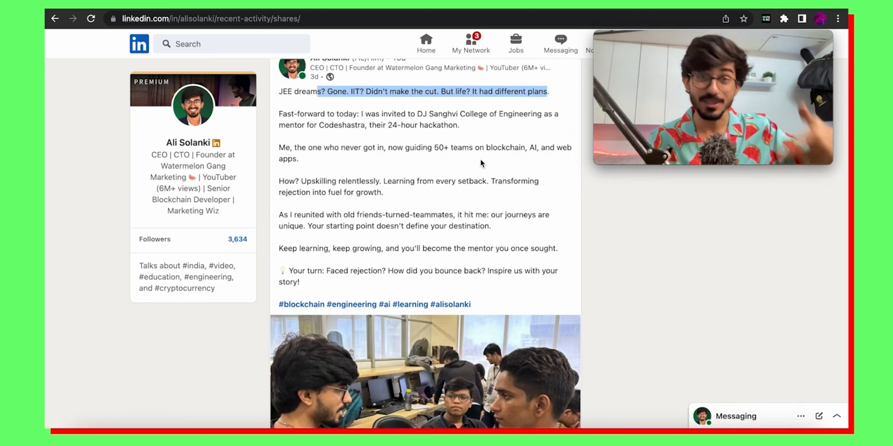
pyautogui.moveTo(492, 169)
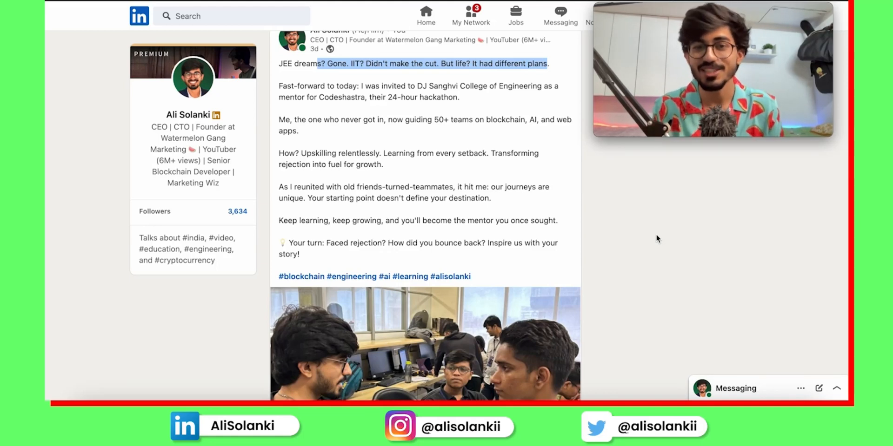
pyautogui.moveTo(654, 196)
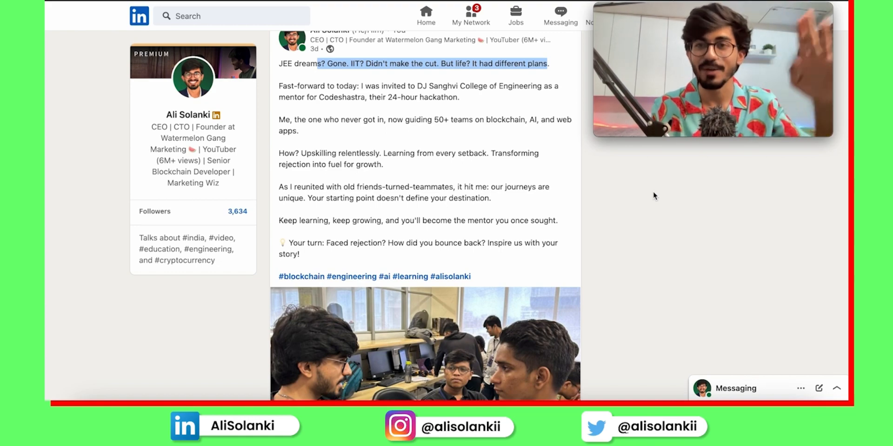